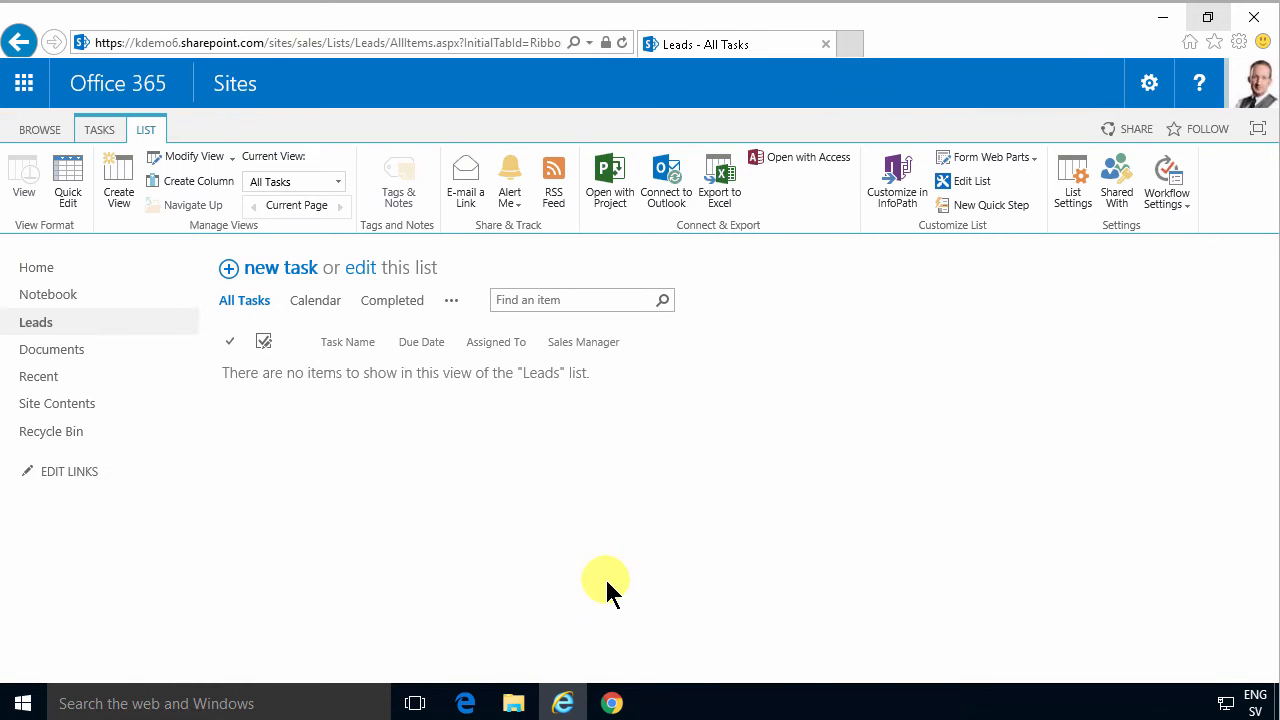
- Create list workflow 'Notify manager' on Leads using the SharePoint 2013 Workflow platform
{"action": "left_click", "coordinate": [656, 704]}
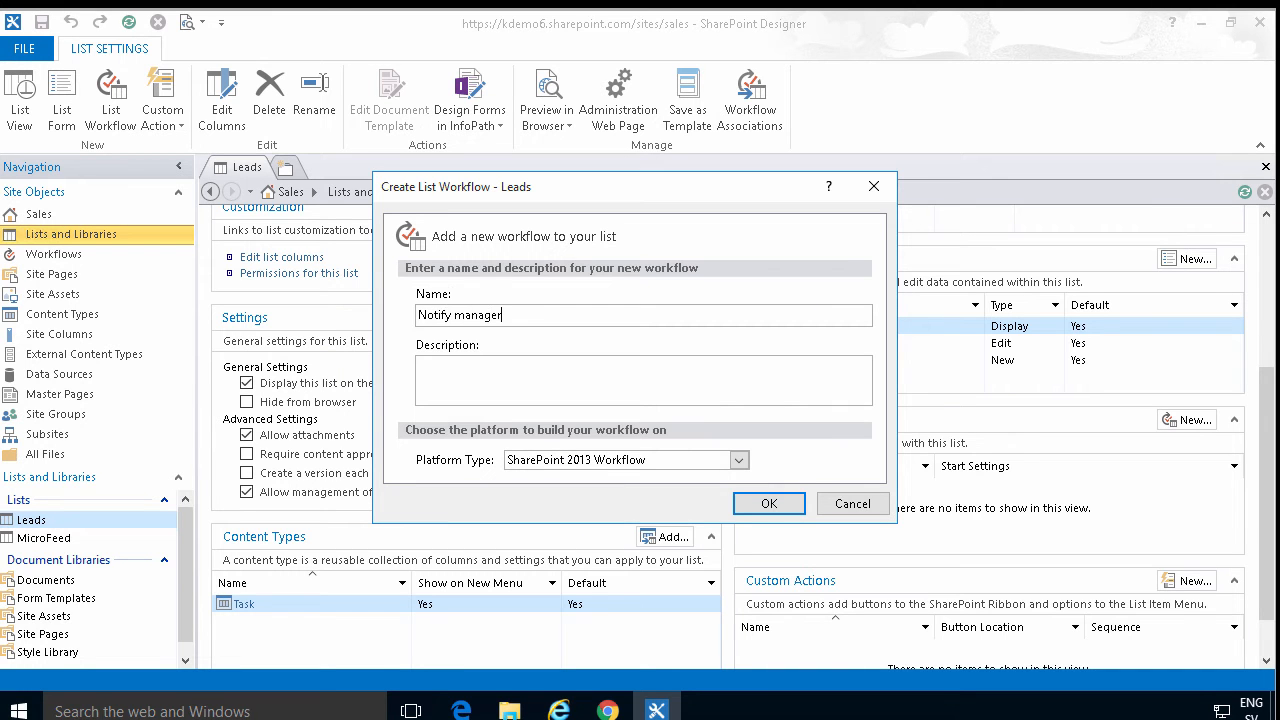
{"action": "left_click", "coordinate": [768, 504]}
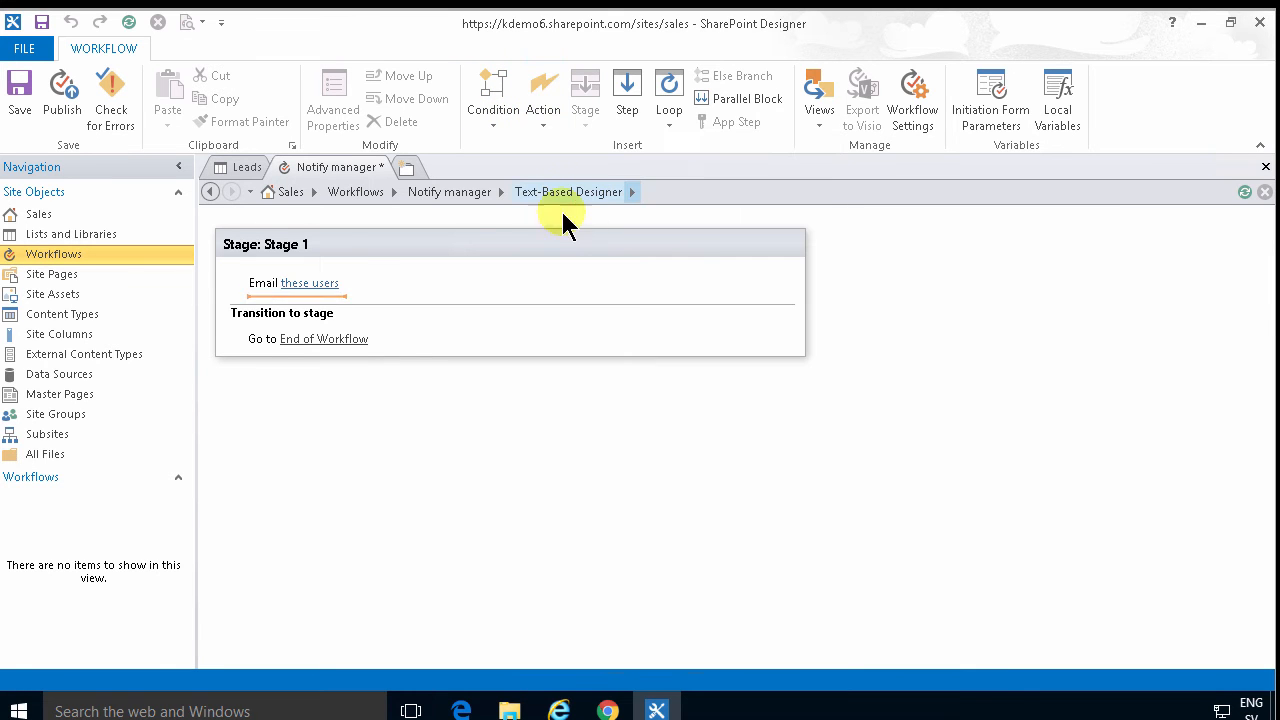